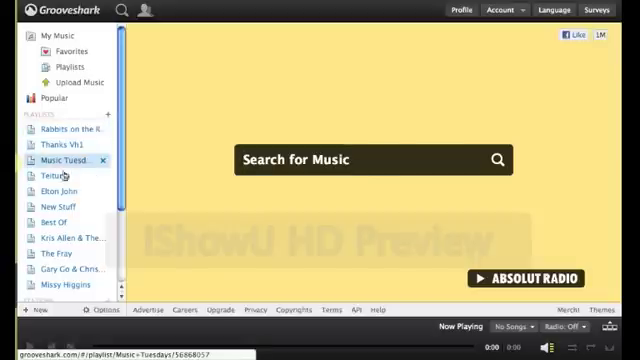
Step: Search Grooveshark for 'weightless natasha bedingfield' to list matching songs and albums
left_click(68, 132)
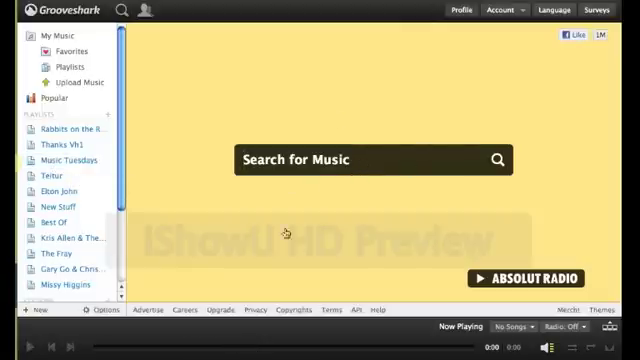
mouse_move(380, 140)
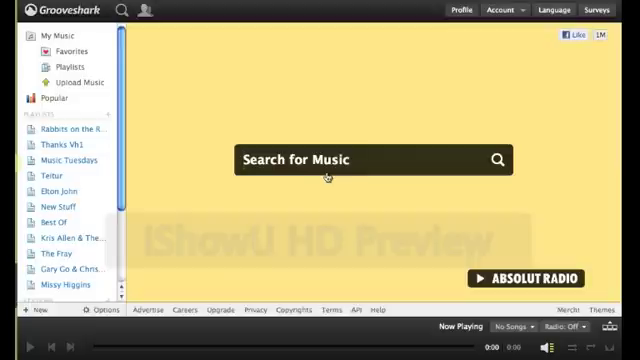
type("weightless")
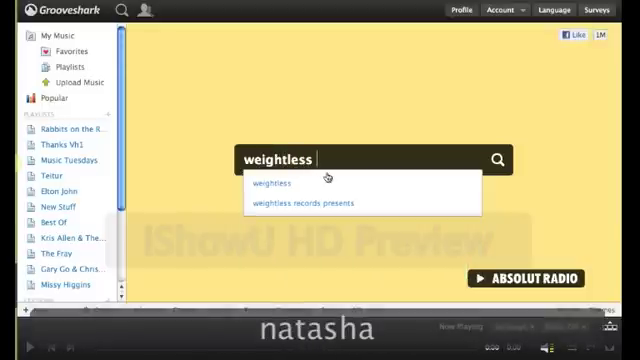
type("natasha")
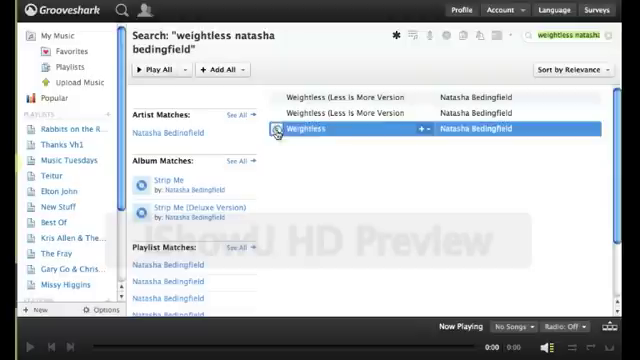
Step: Play the Weightless result by Natasha Bedingfield, adding it to the queue
left_click(280, 130)
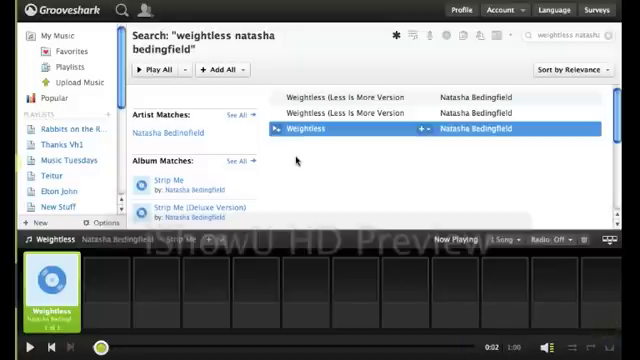
mouse_move(328, 132)
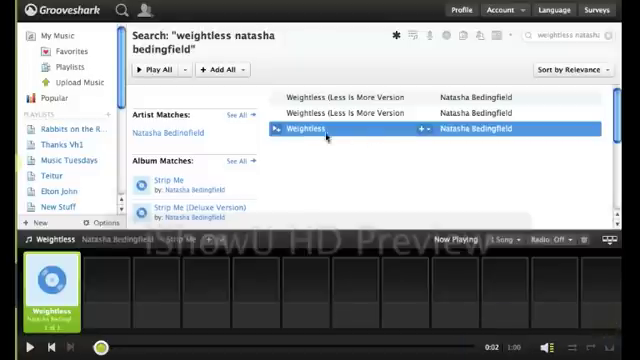
mouse_move(288, 130)
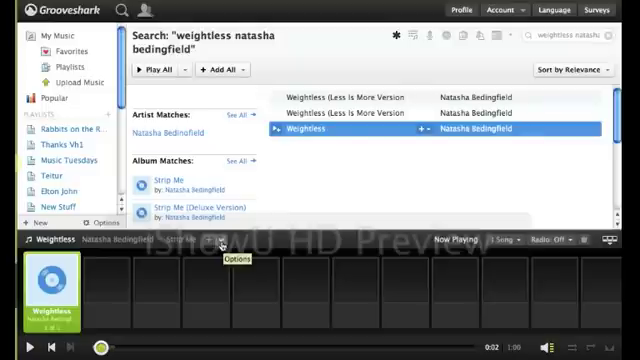
Step: Bring up the add-to actions for Weightless to add it to Music Tuesdays
left_click(208, 240)
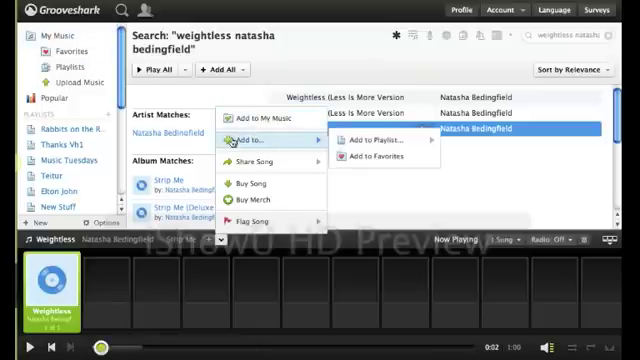
mouse_move(384, 156)
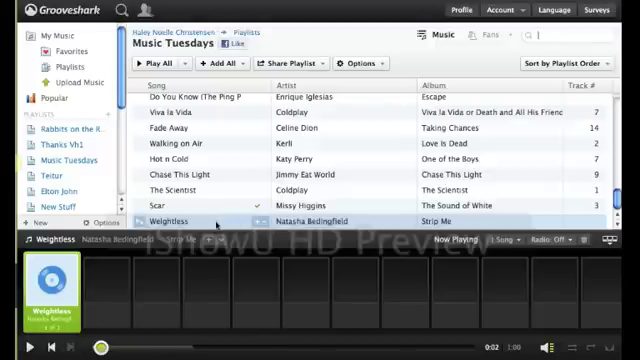
Step: Show the sharing choices for the Music Tuesdays playlist
left_click(200, 120)
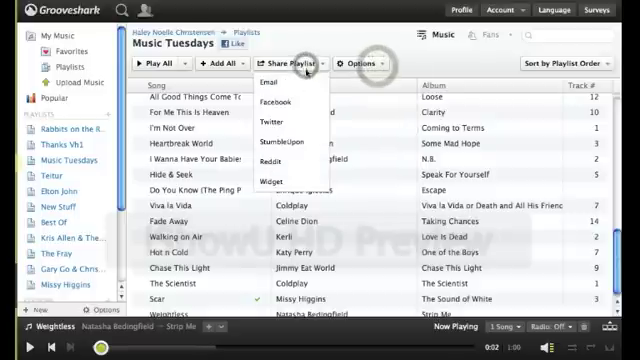
mouse_move(270, 180)
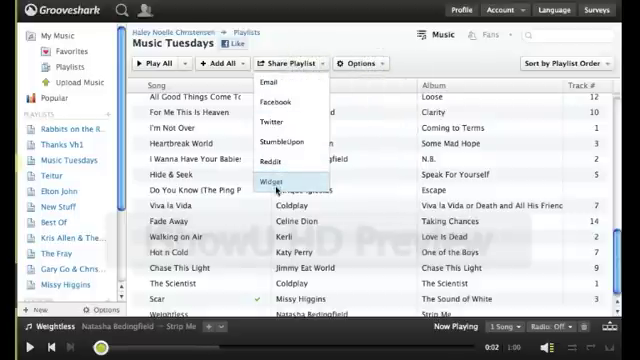
mouse_move(284, 190)
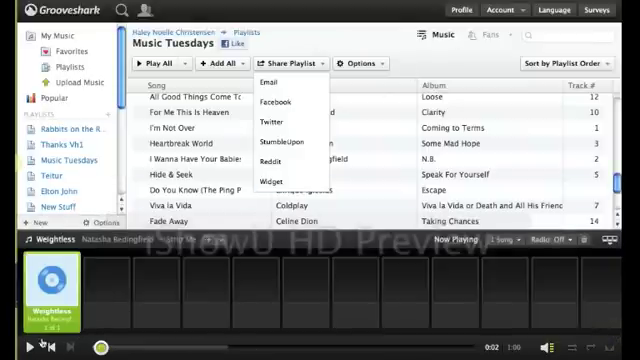
mouse_move(224, 240)
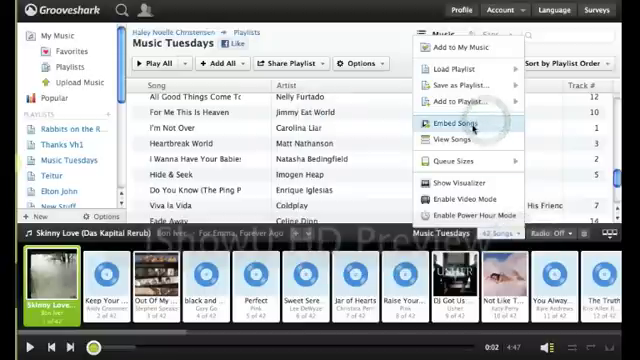
Step: Choose the 250 by 250 widget share option with its embed code
left_click(452, 128)
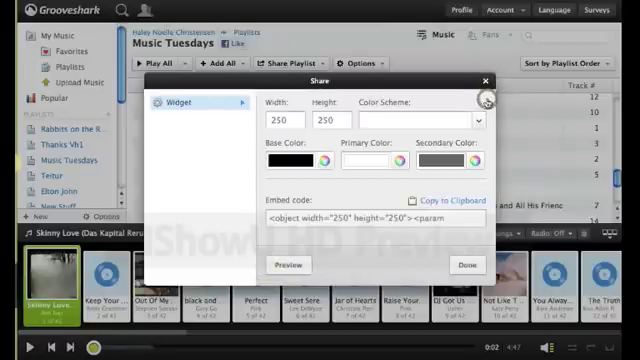
mouse_move(476, 124)
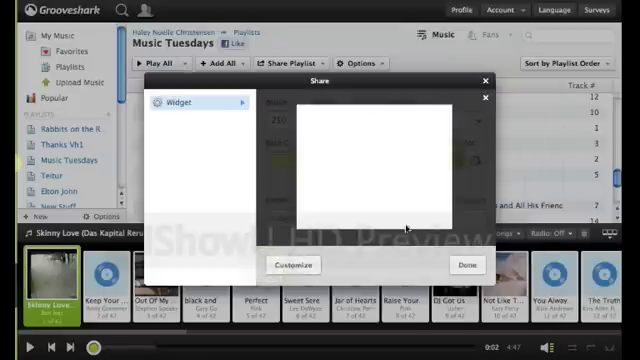
mouse_move(408, 168)
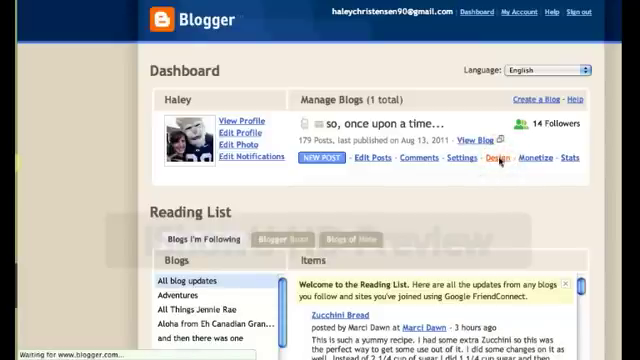
Step: Go to the Design page elements layout for the blog 'so, once upon a time...'
left_click(496, 164)
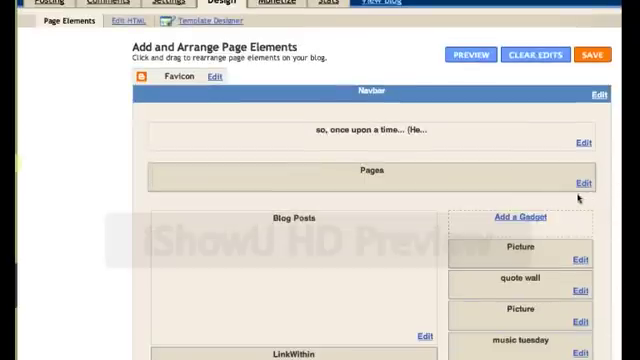
Step: Add a new HTML/JavaScript gadget from Blogger's gadget picker
left_click(528, 216)
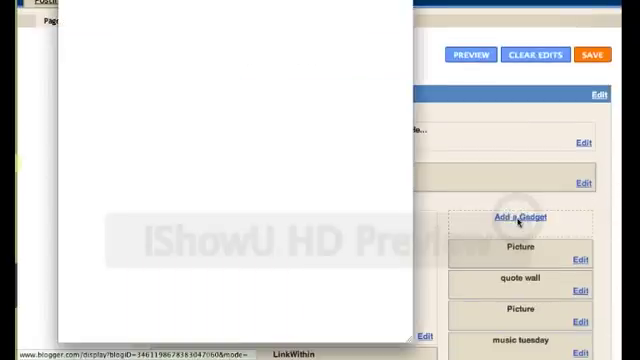
left_click(520, 216)
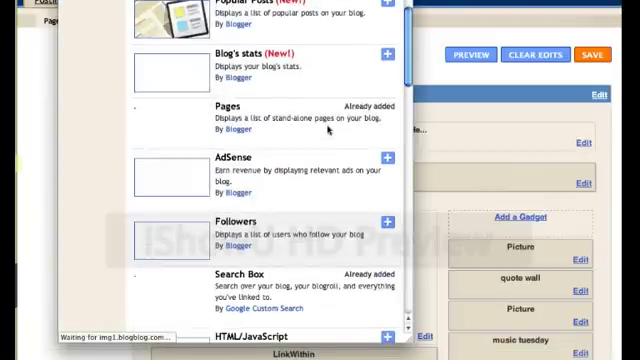
scroll("down", 3)
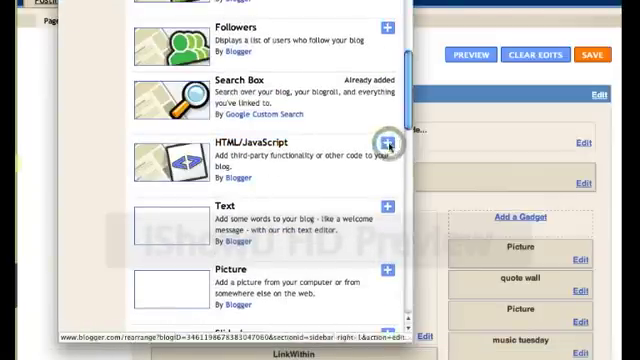
left_click(388, 144)
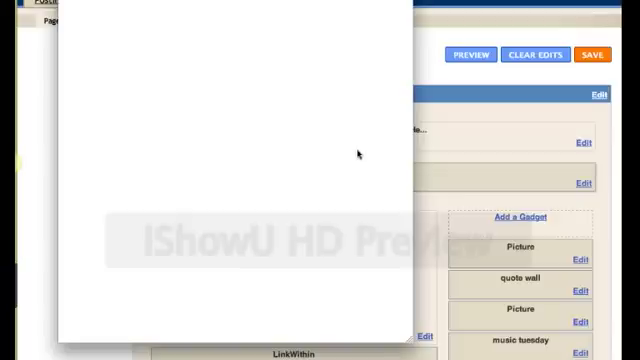
mouse_move(172, 82)
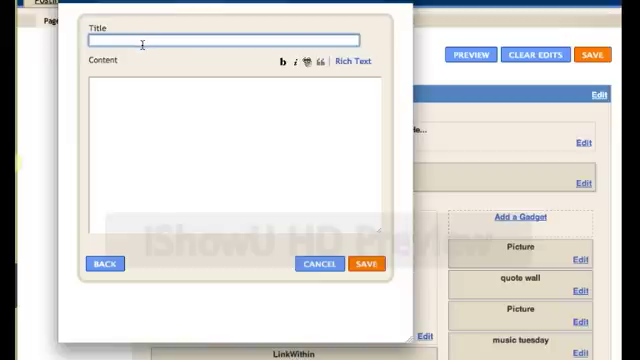
Step: Title the gadget 'playlist' and save it with the Grooveshark widget code
type("playlist")
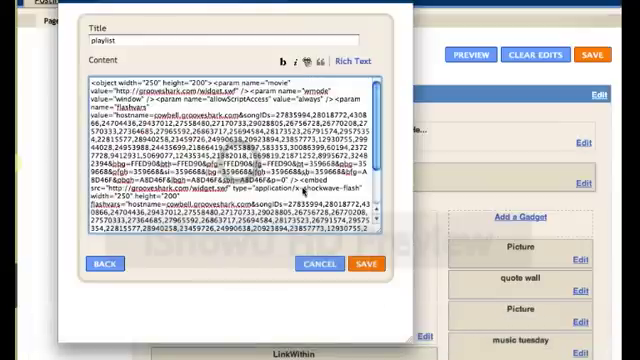
scroll("down", 3)
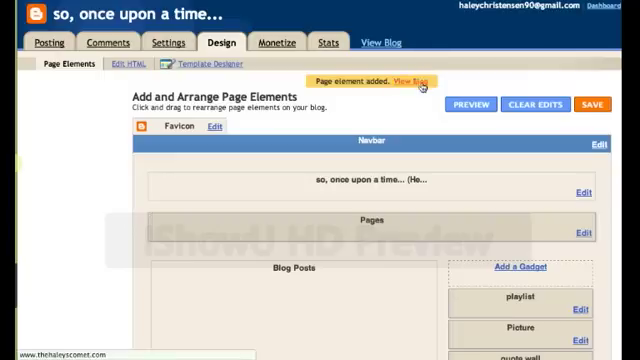
left_click(412, 82)
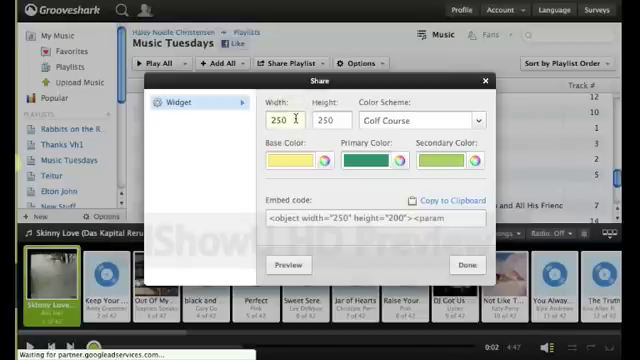
Step: Set the widget height to 200 with width 250 and copy the updated code
type("200\"><param name=\"movie\"")
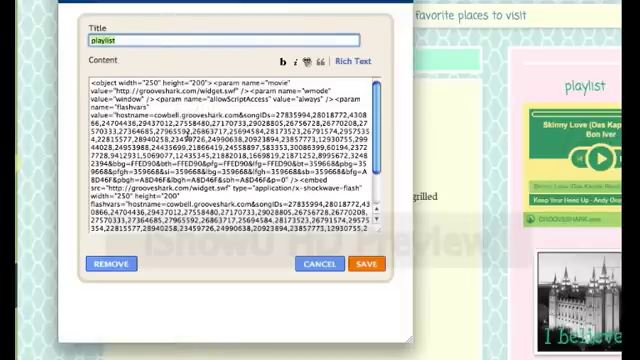
Step: Replace the gadget's old embed code with the resized 250 by 200 code
key("cmd+a")
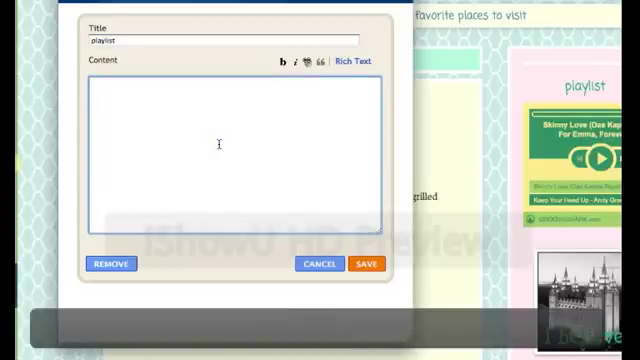
key("cmd+v")
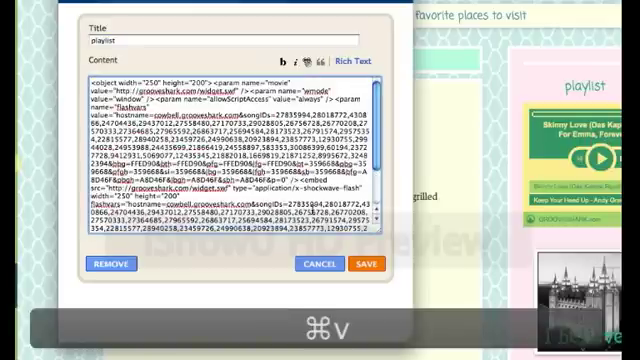